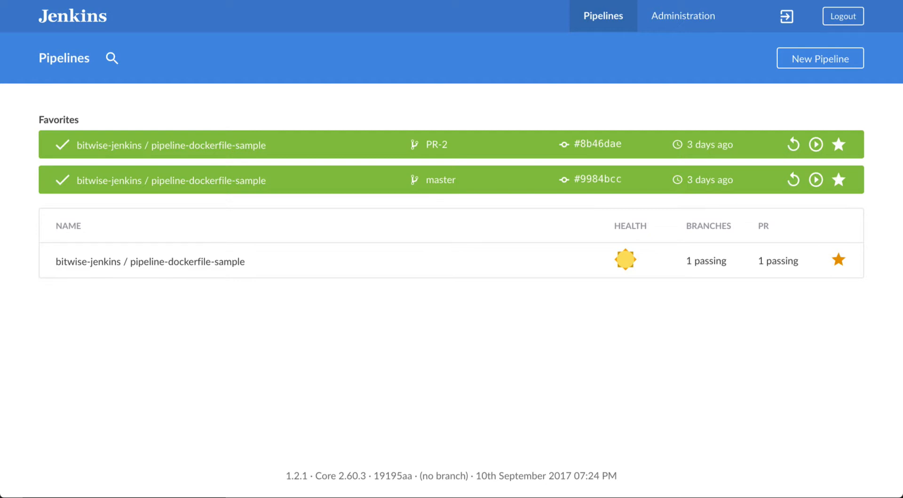
pyautogui.moveTo(225, 338)
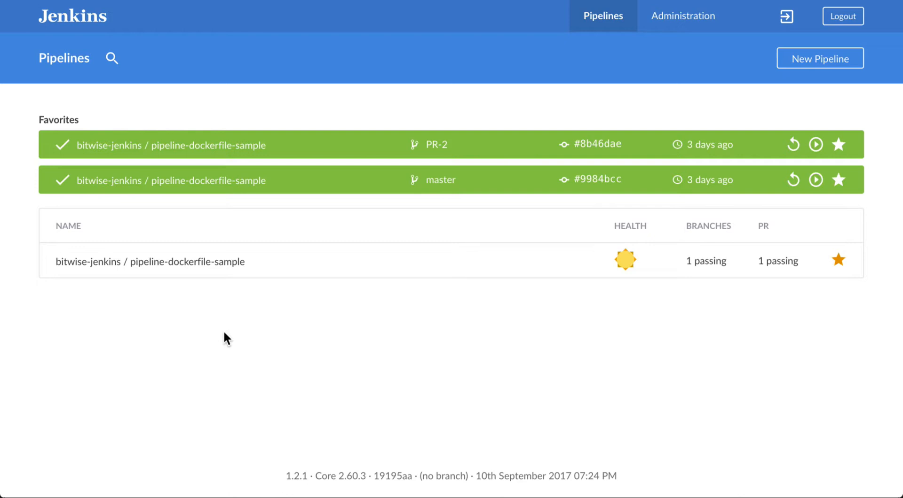
# - Open the master branch run #1 of pipeline-dockerfile-sample from the Pipelines dashboard
pyautogui.click(150, 262)
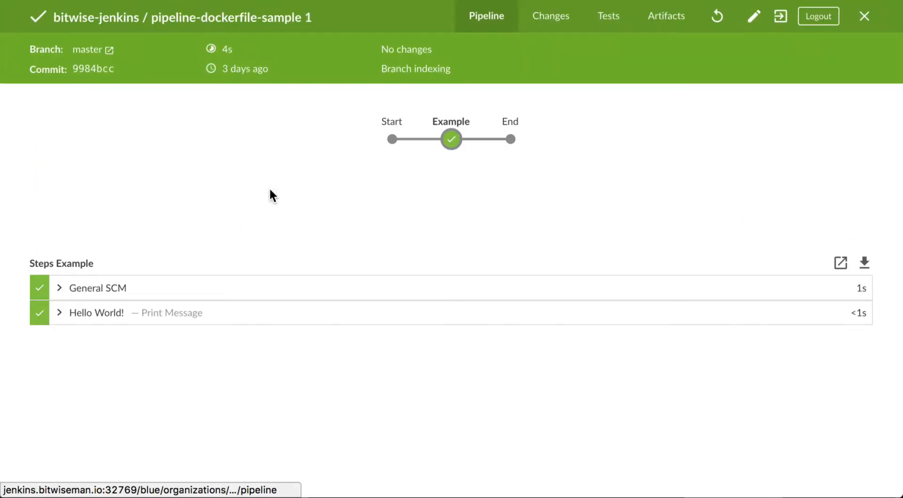
pyautogui.moveTo(102, 322)
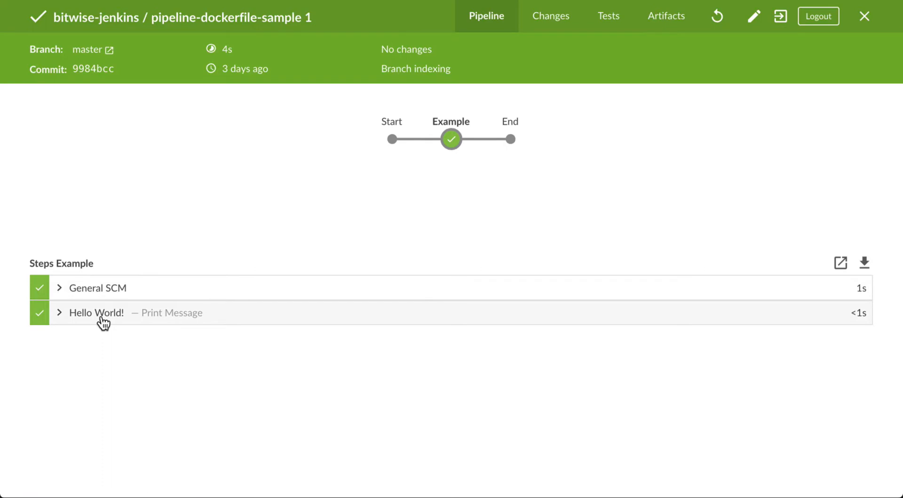
pyautogui.moveTo(341, 219)
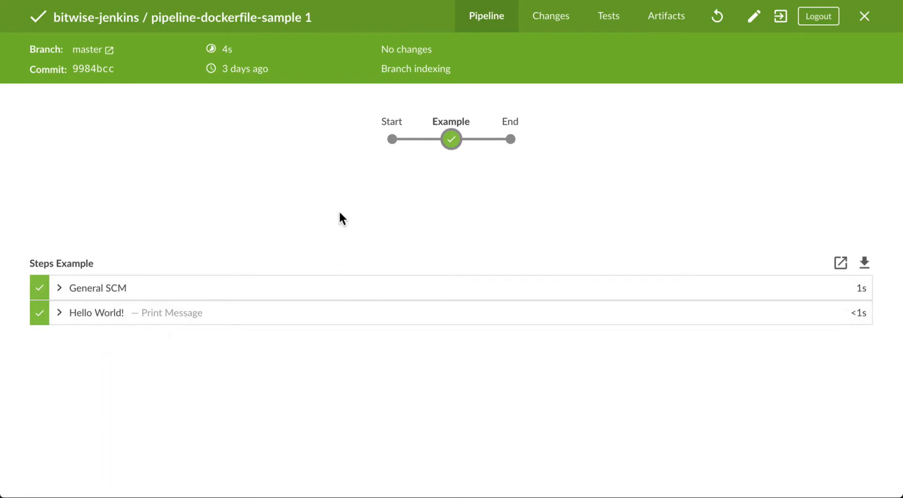
pyautogui.click(752, 16)
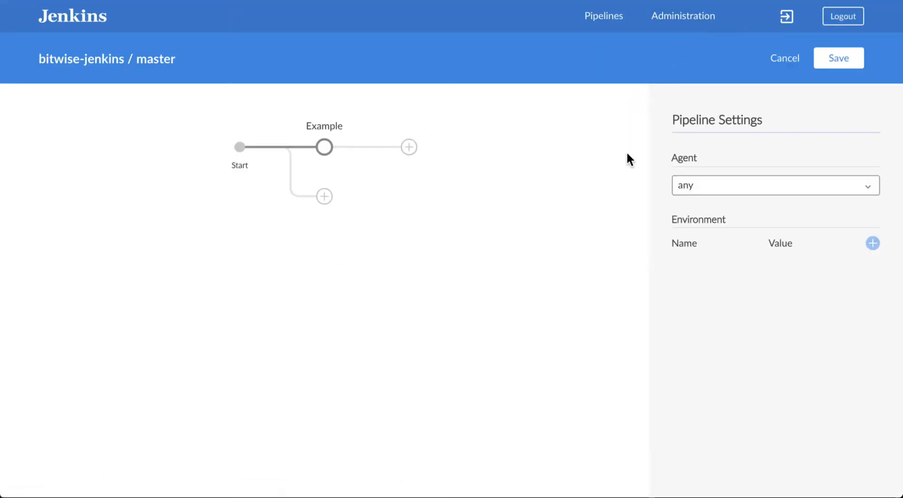
pyautogui.moveTo(342, 169)
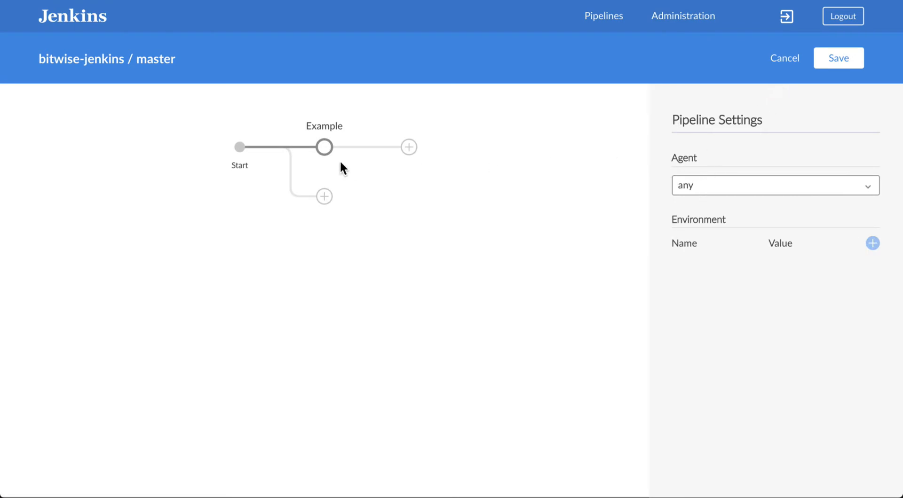
pyautogui.write('Juni')
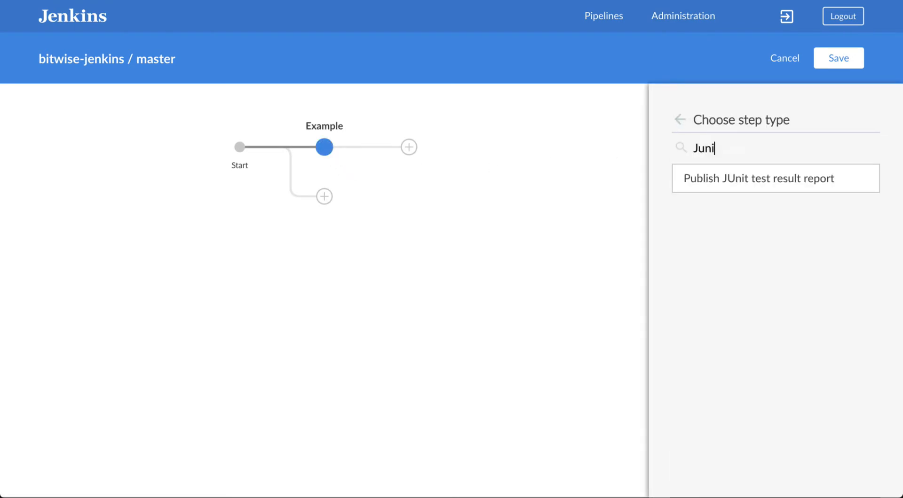
pyautogui.click(773, 177)
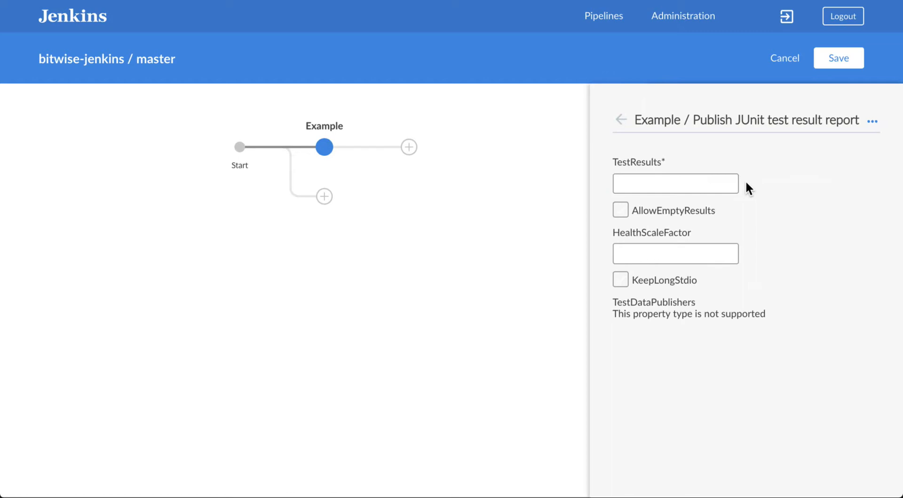
pyautogui.click(675, 183)
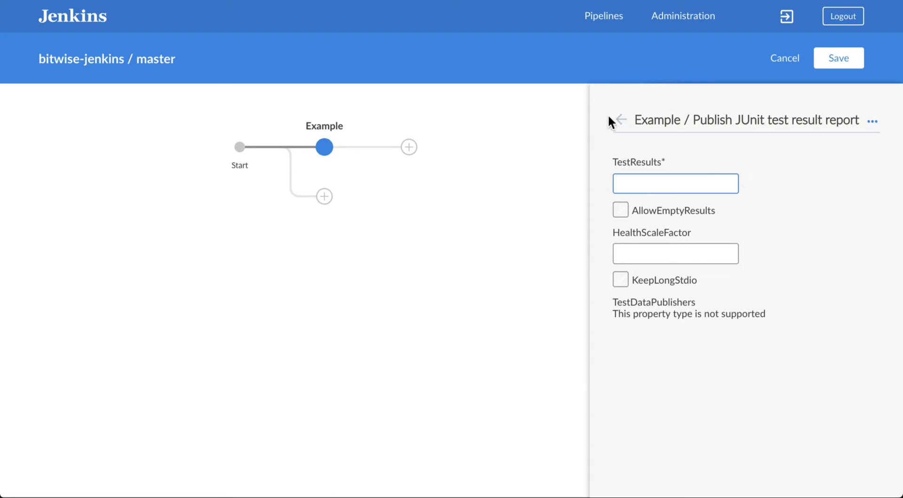
pyautogui.click(621, 120)
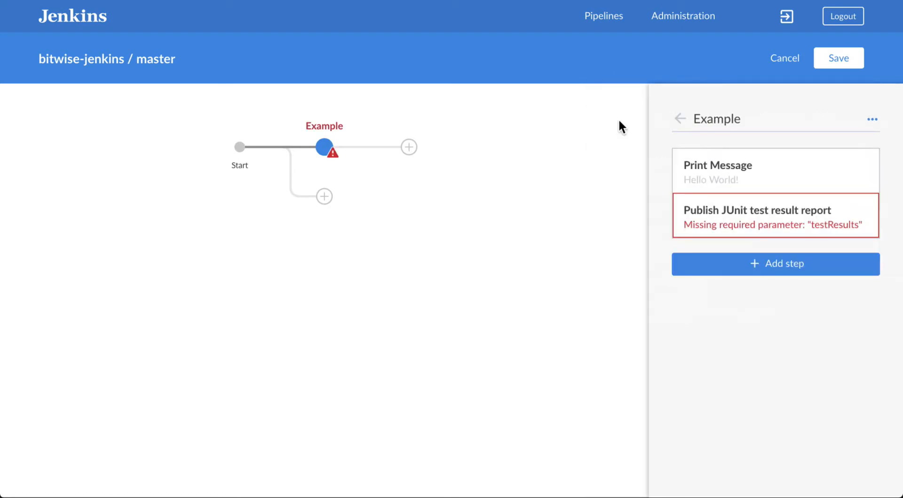
pyautogui.click(756, 215)
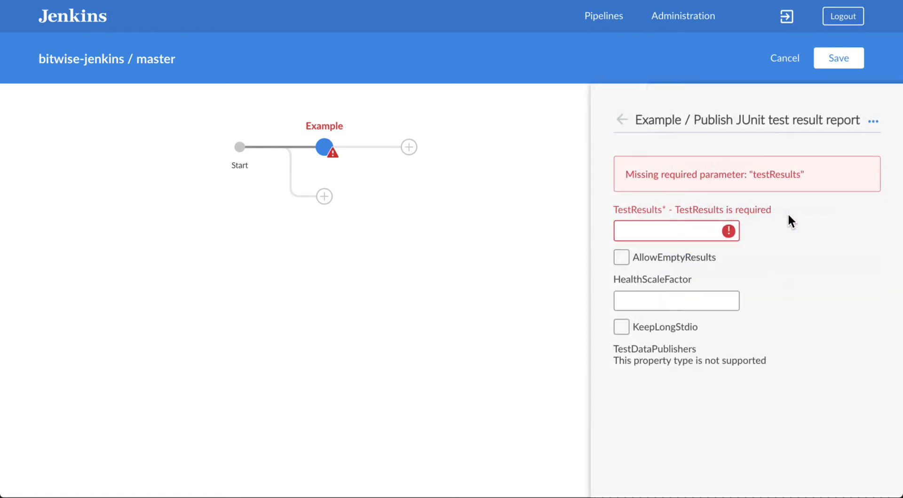
pyautogui.click(873, 120)
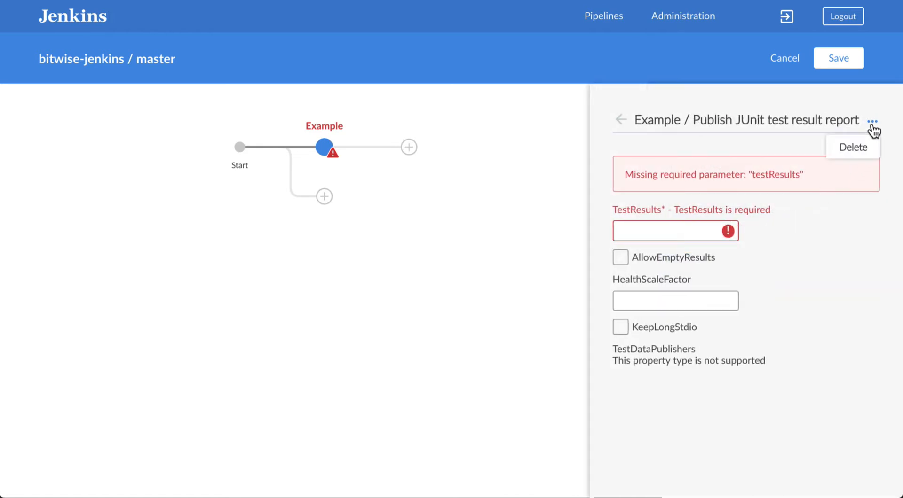
pyautogui.click(853, 148)
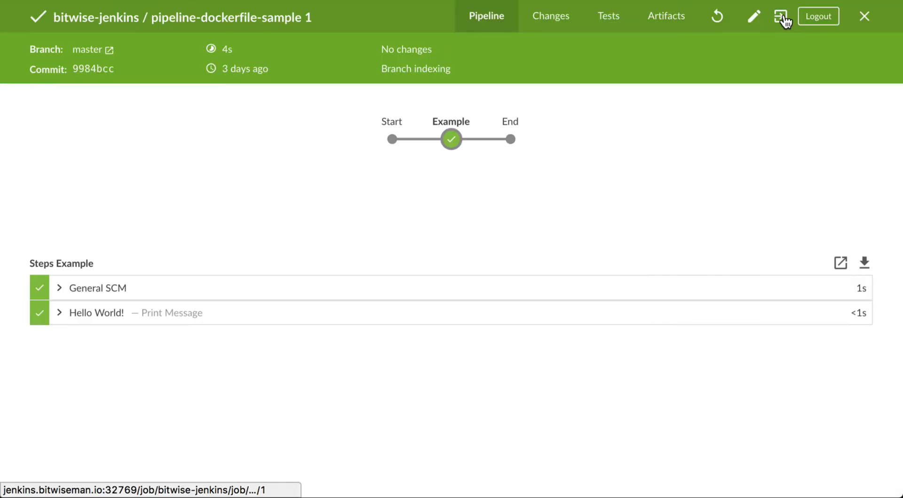
# - Switch to the classic interface and go to the pipeline-dockerfile-sample project page
pyautogui.click(781, 16)
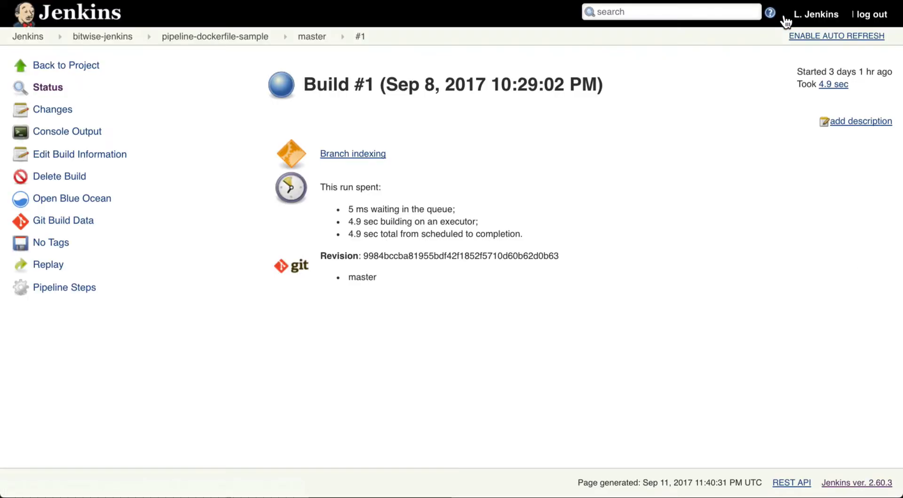
pyautogui.click(215, 36)
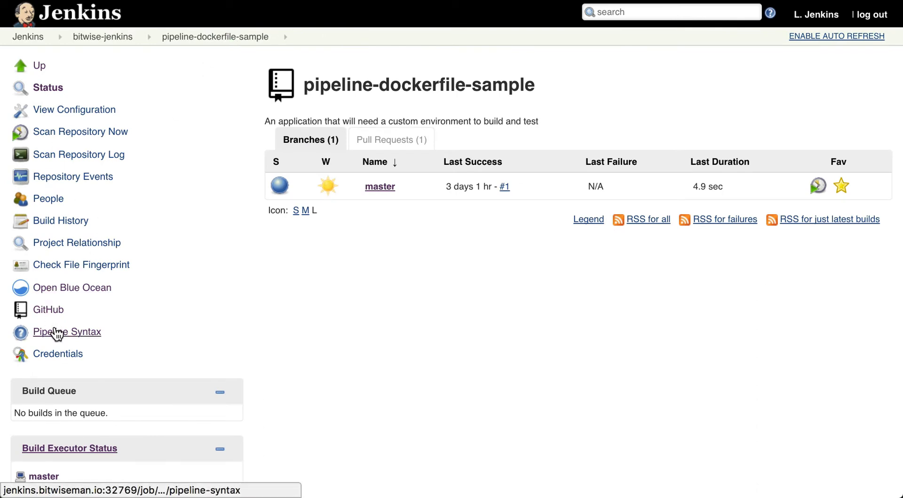
# - Generate the snippet junit 'target/test-results/*.xml' in the Pipeline Syntax Snippet Generator
pyautogui.click(67, 332)
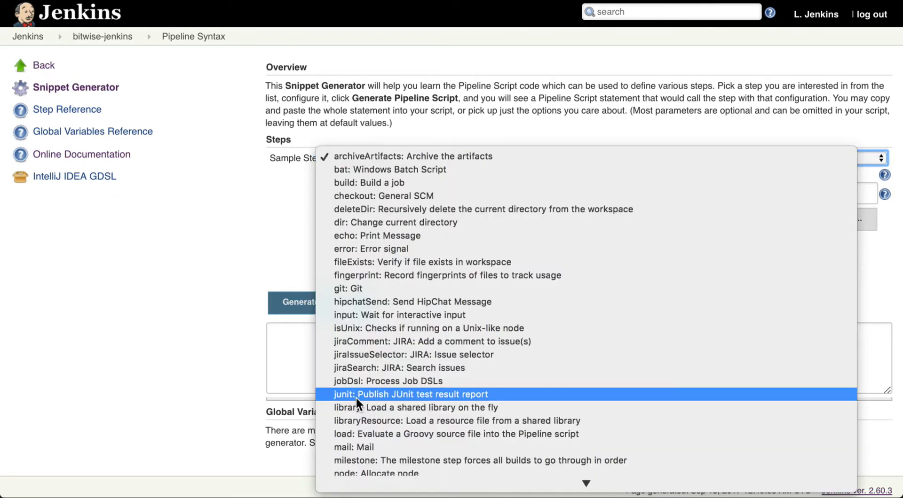
pyautogui.click(409, 394)
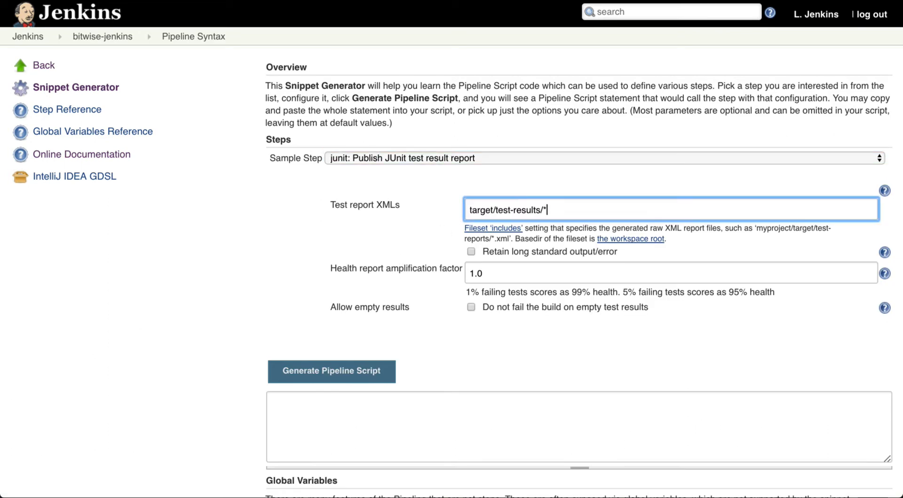
pyautogui.write('.xml')
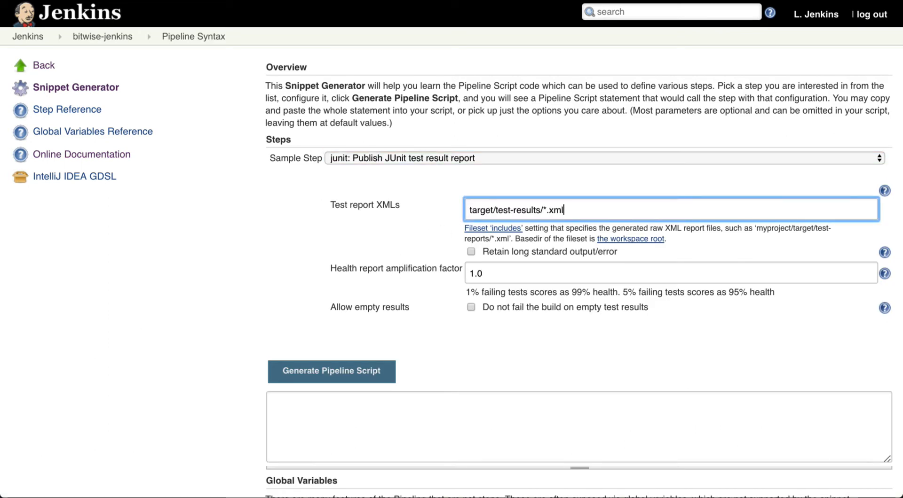
pyautogui.click(330, 372)
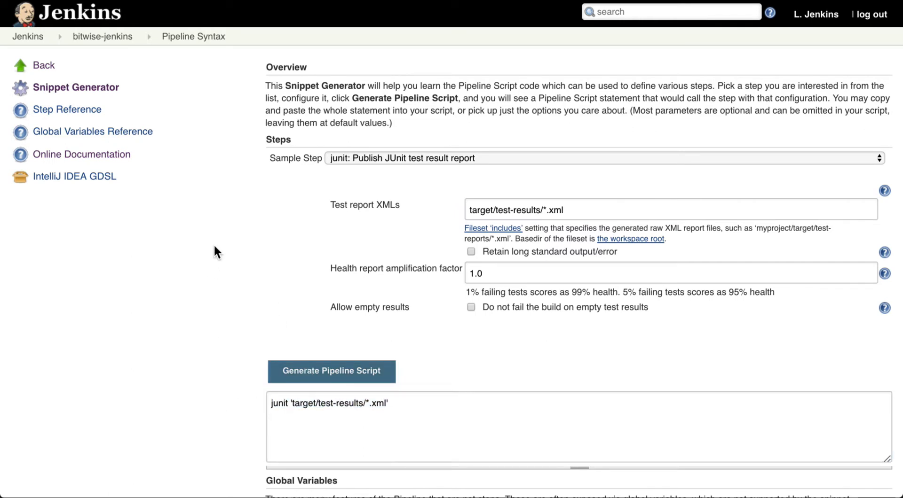
pyautogui.moveTo(262, 302)
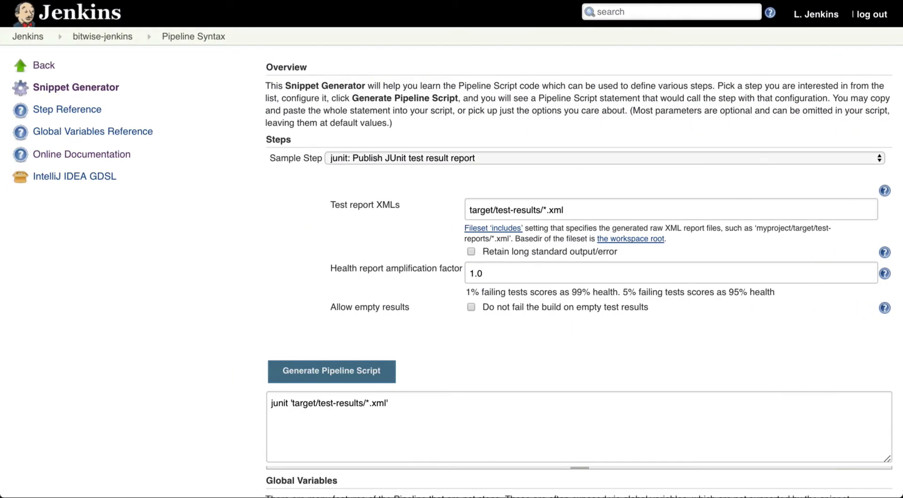
pyautogui.moveTo(81, 154)
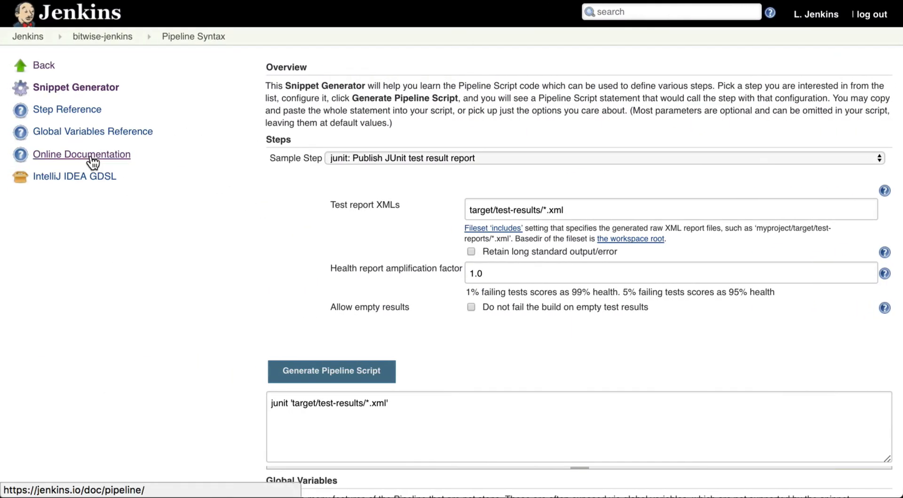
# - Open the online Pipeline Syntax documentation on jenkins.io
pyautogui.click(81, 155)
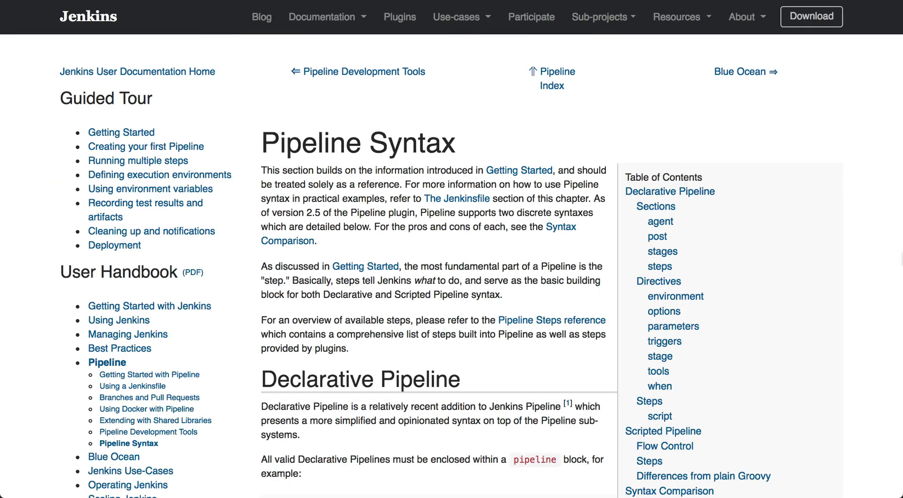
pyautogui.moveTo(563, 16)
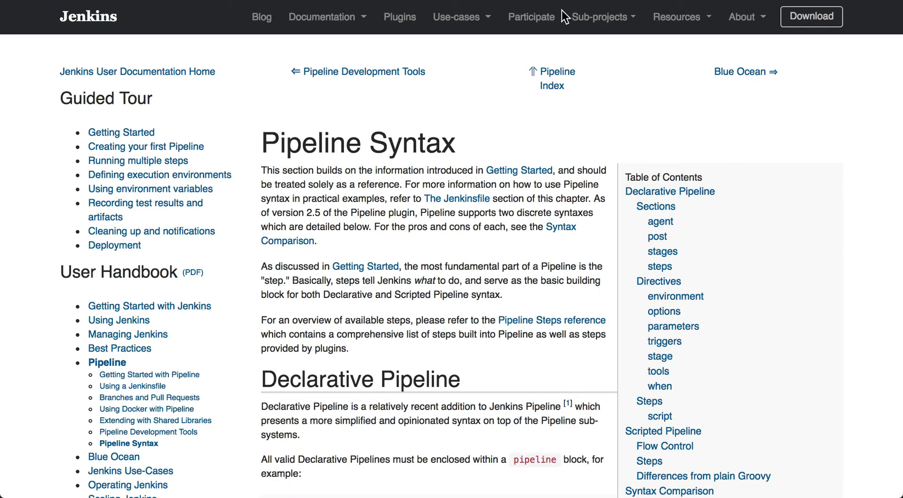
pyautogui.moveTo(529, 23)
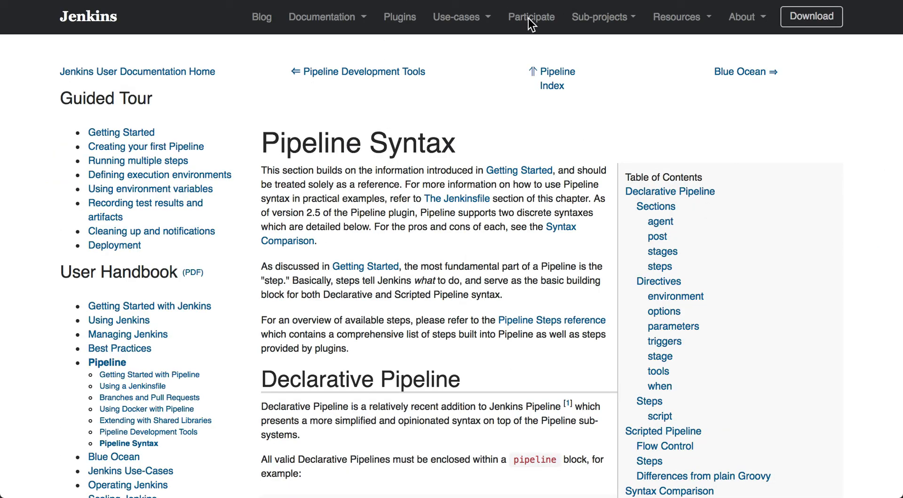
# - Reach the Jenkins Users mailing list on Google Groups via the Participate page
pyautogui.click(530, 17)
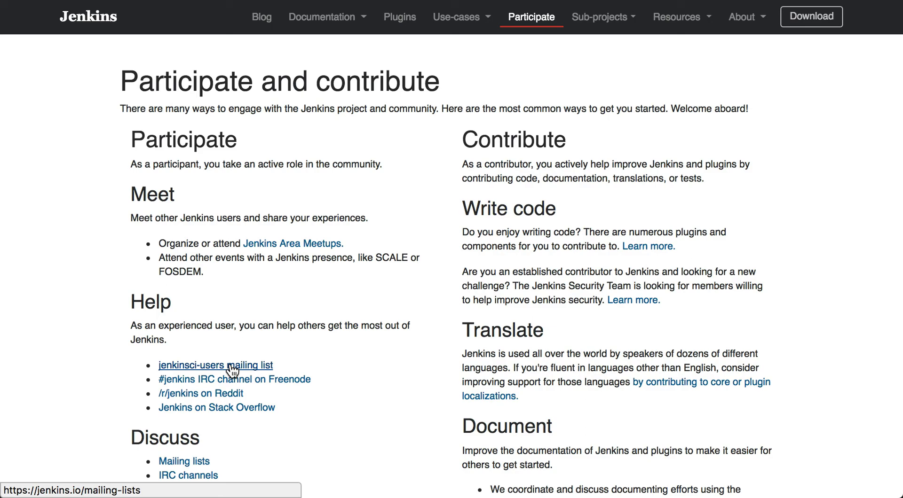
pyautogui.click(215, 366)
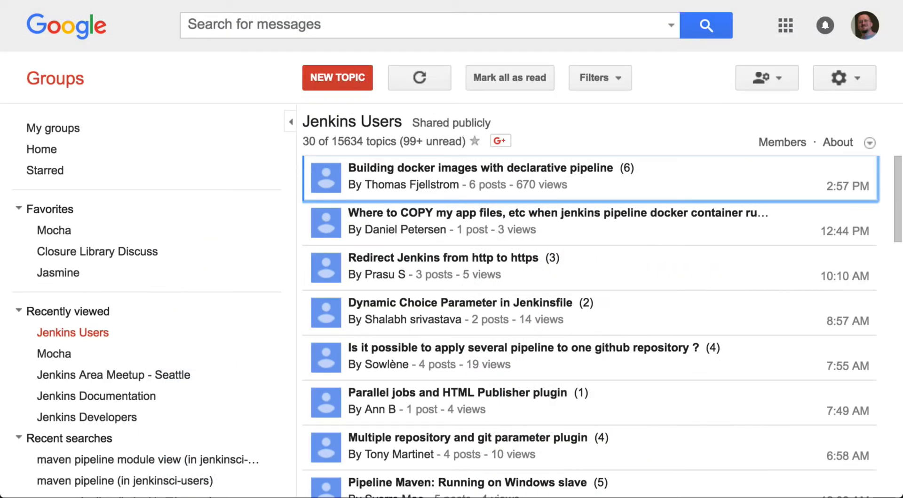